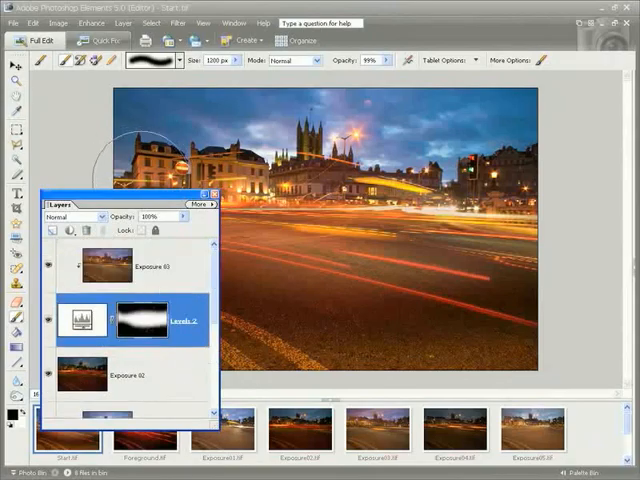
Drag Exposure06.tif from the Photo Bin onto Start02 as the new top layer.
left_click(199, 204)
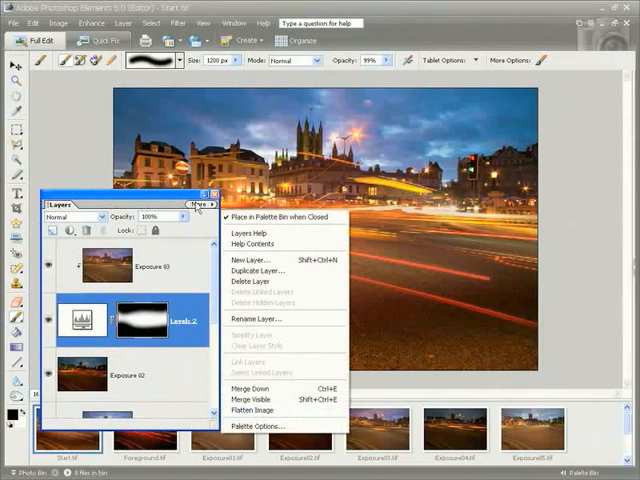
left_click(261, 426)
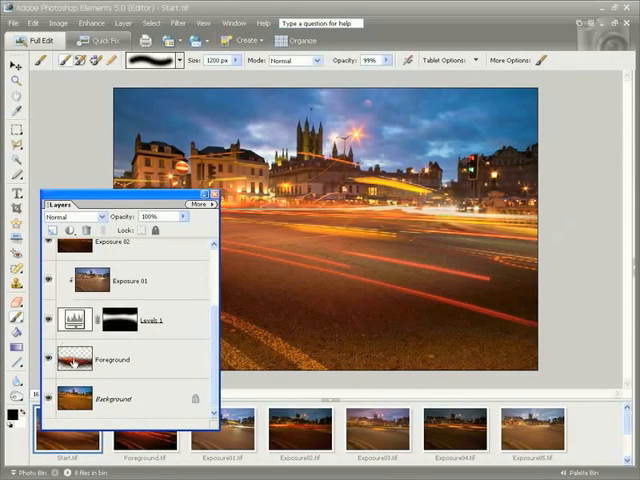
mouse_move(72, 359)
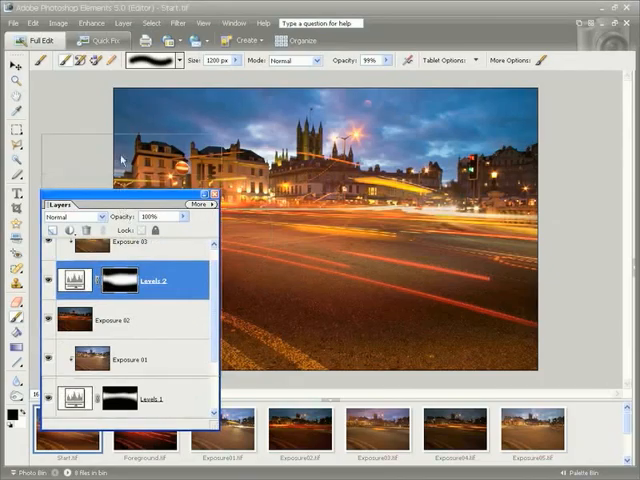
left_click_drag(130, 193, 130, 90)
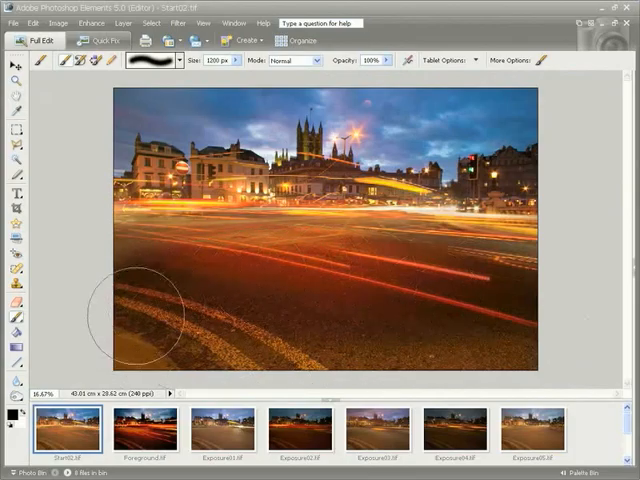
mouse_move(535, 315)
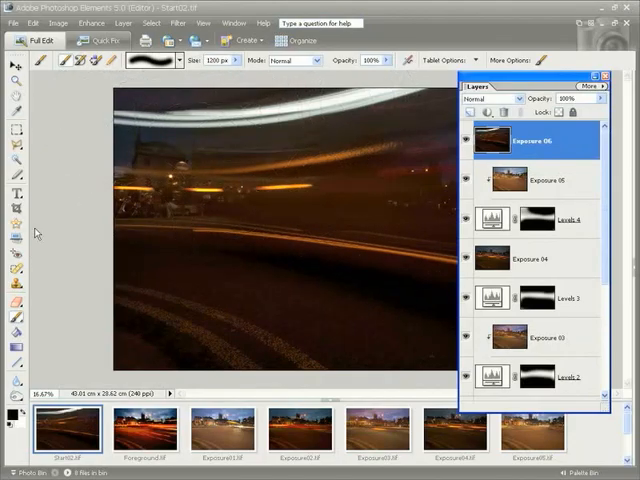
Set Exposure 06's blend mode to Lighten so its light trail shows over the sky.
left_click(489, 98)
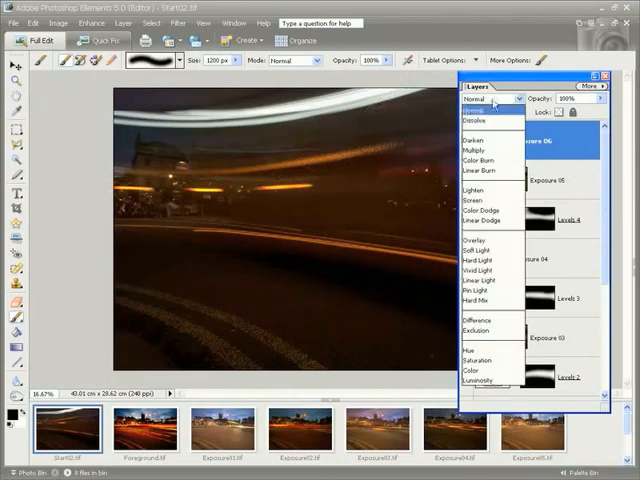
mouse_move(478, 188)
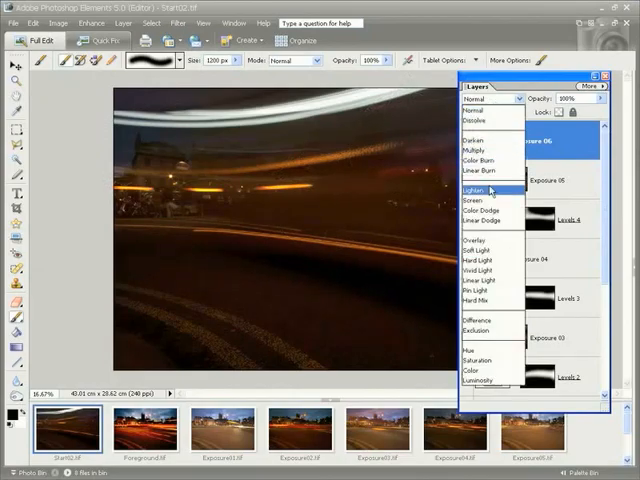
left_click(483, 188)
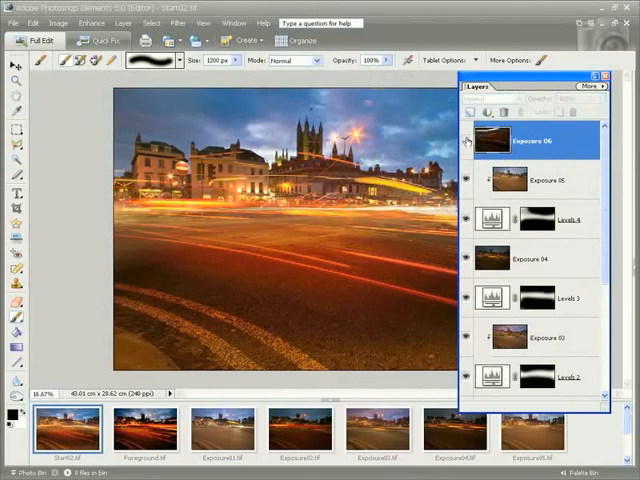
left_click(488, 98)
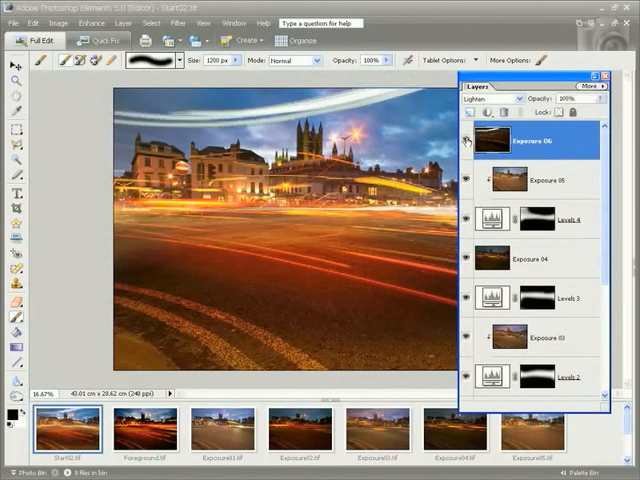
mouse_move(467, 141)
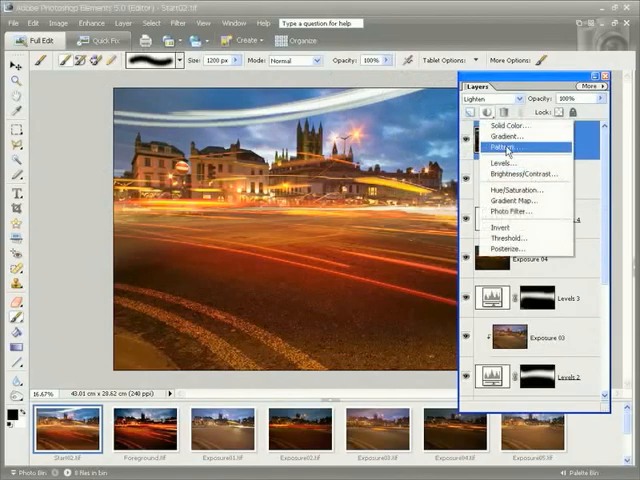
Add a Levels adjustment layer beneath Exposure 06.
left_click(505, 161)
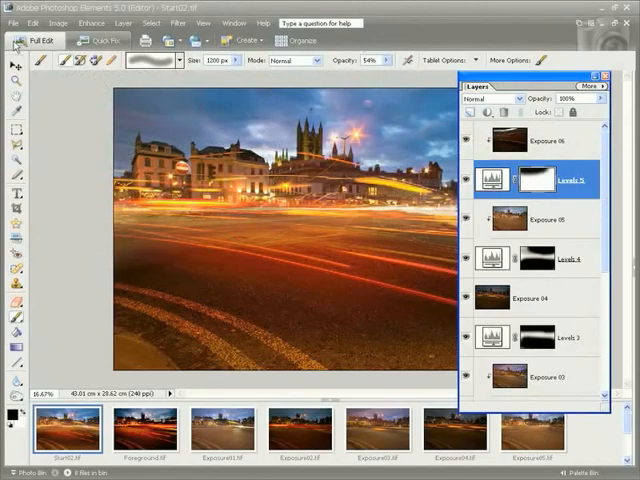
left_click(545, 140)
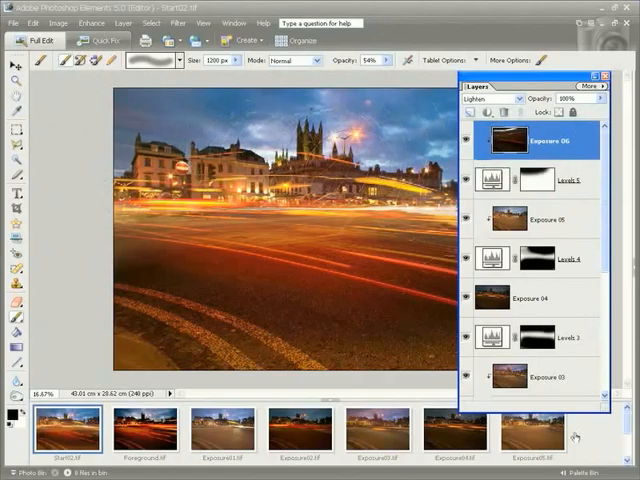
scroll("down", 3)
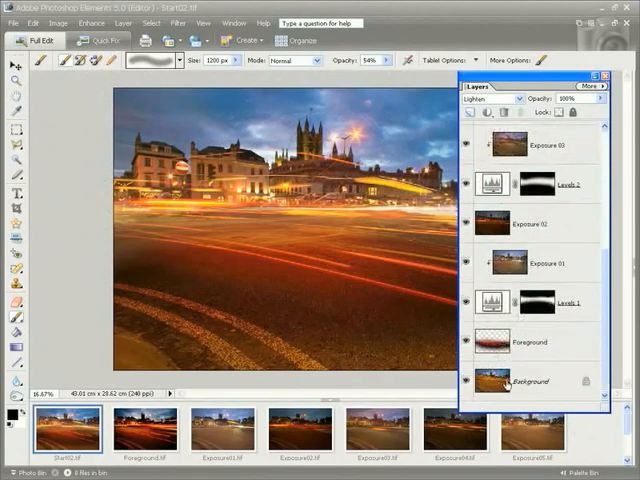
left_click(500, 381)
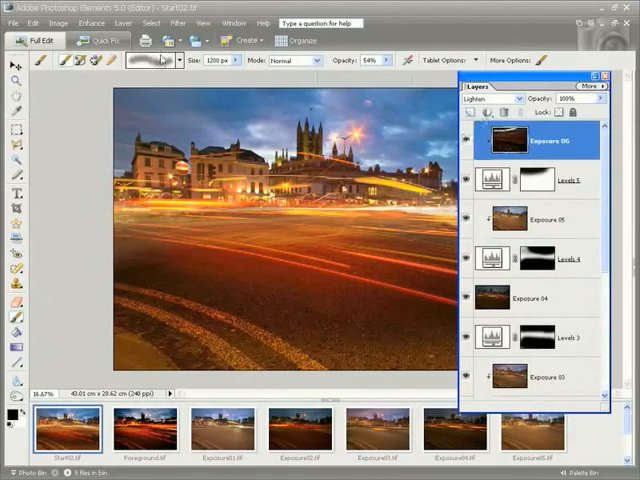
Add a Hue/Saturation adjustment layer and drag its Saturation slider to the right.
left_click(485, 113)
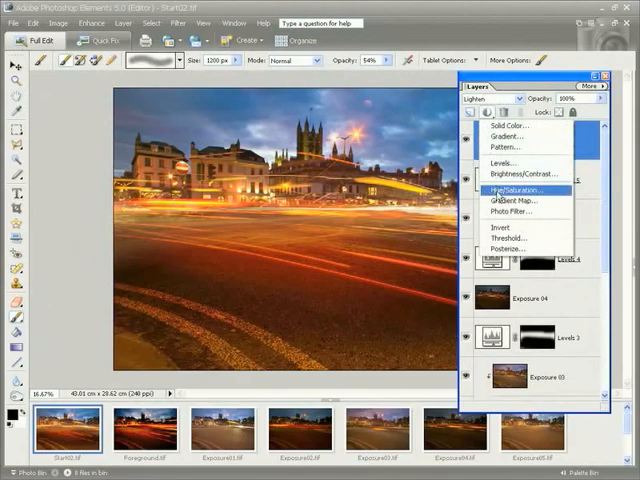
left_click(521, 189)
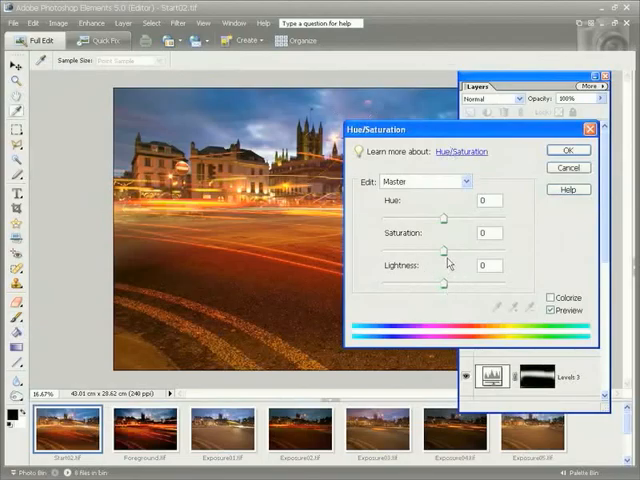
left_click(487, 232)
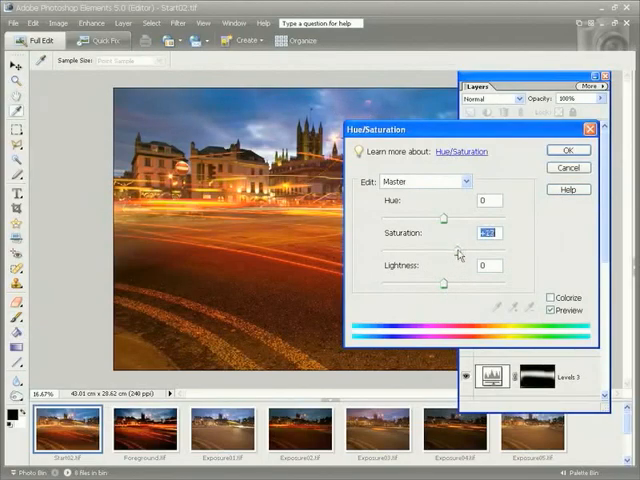